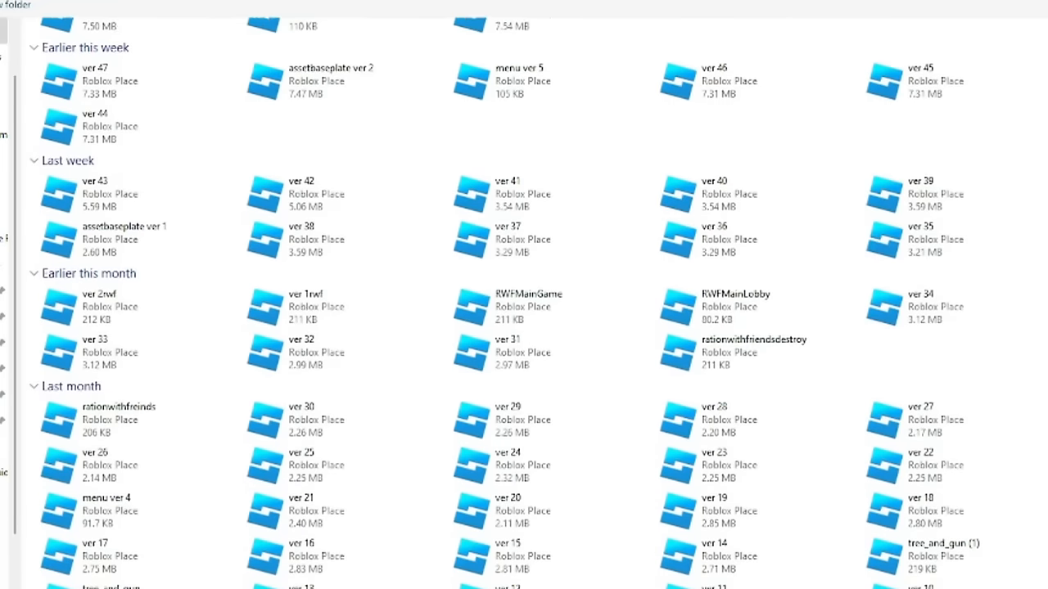
scroll(down, 3)
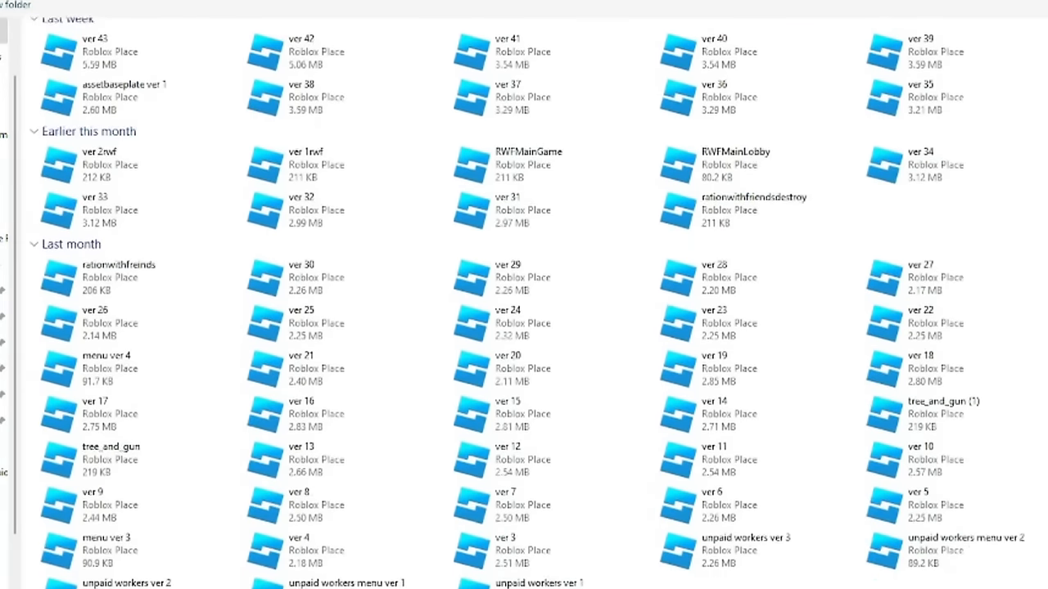